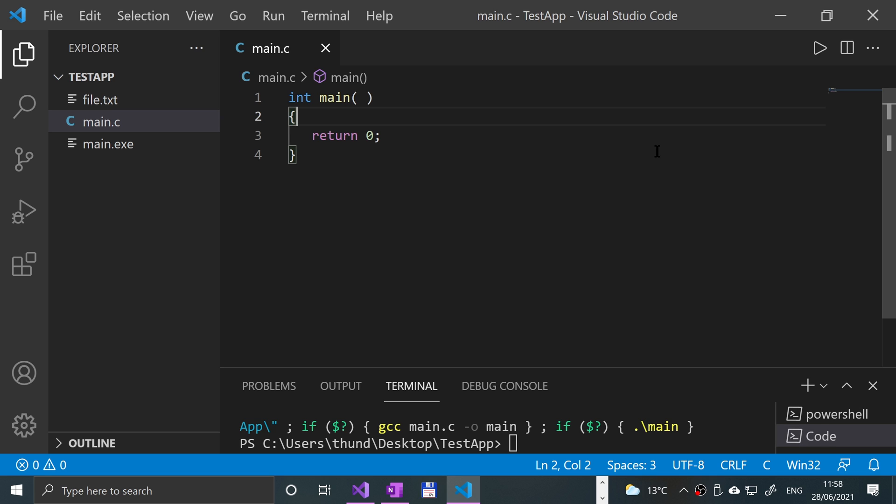
mouse_move(306, 124)
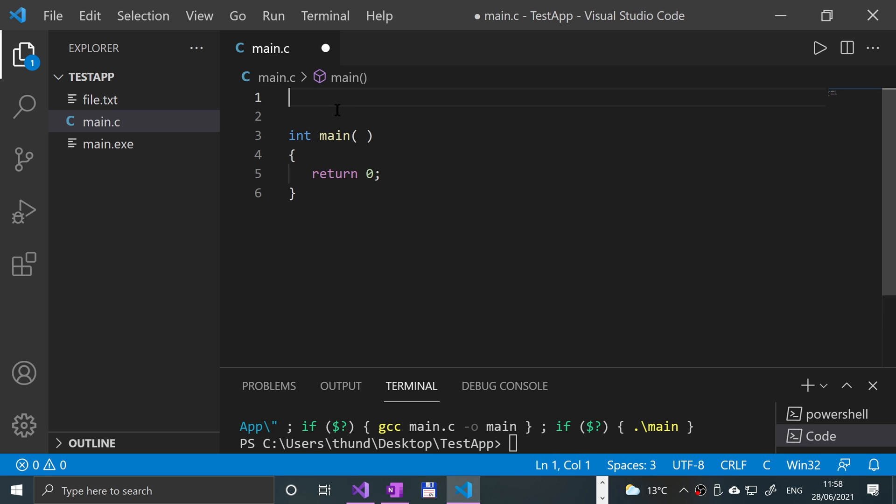
- Include stdio.h and declare char string[256] inside main
type("#inclu")
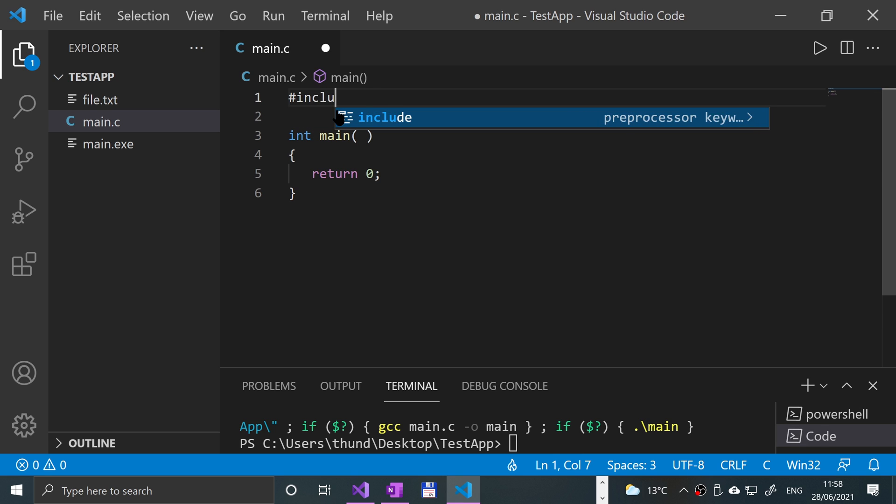
type("de <stdio.h>")
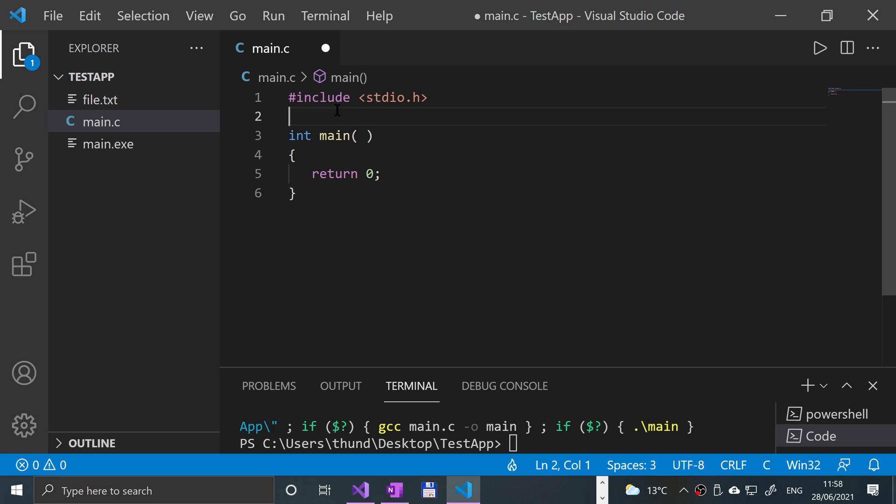
key("enter")
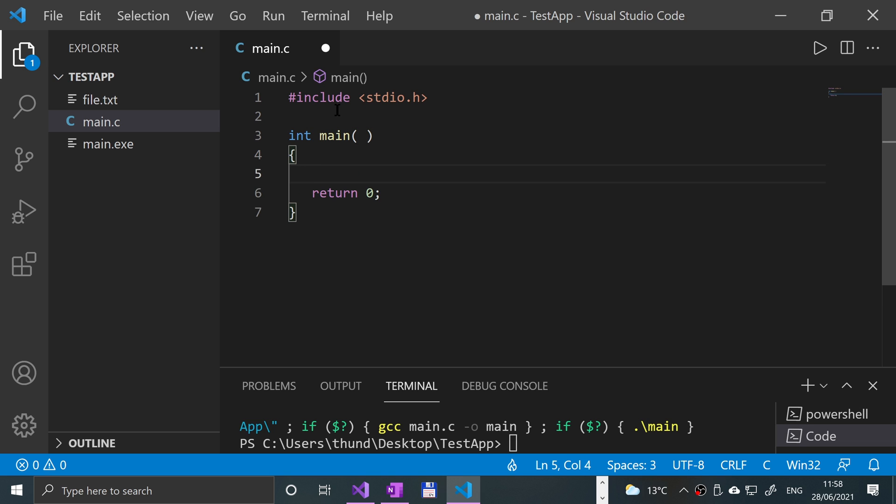
type("char string")
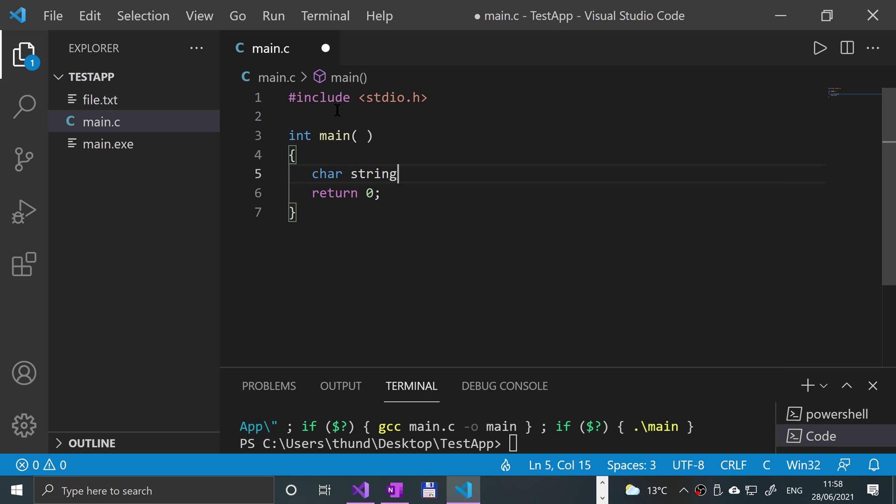
type("[256];")
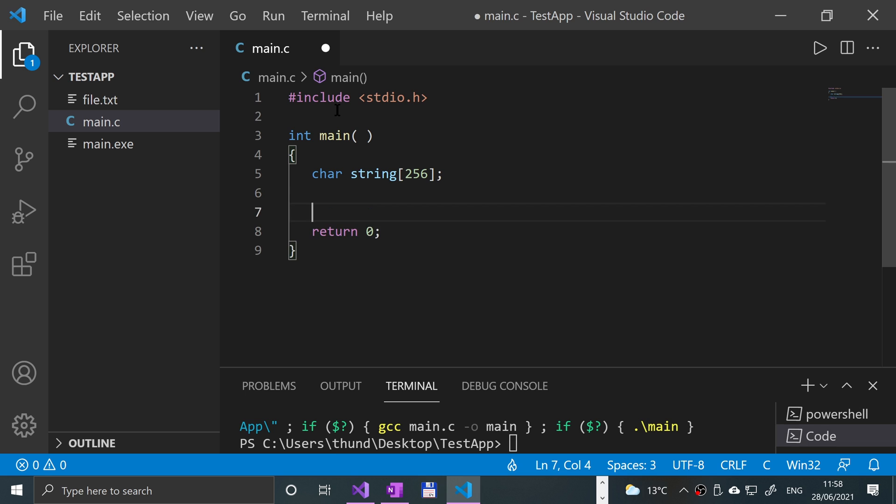
key("Enter")
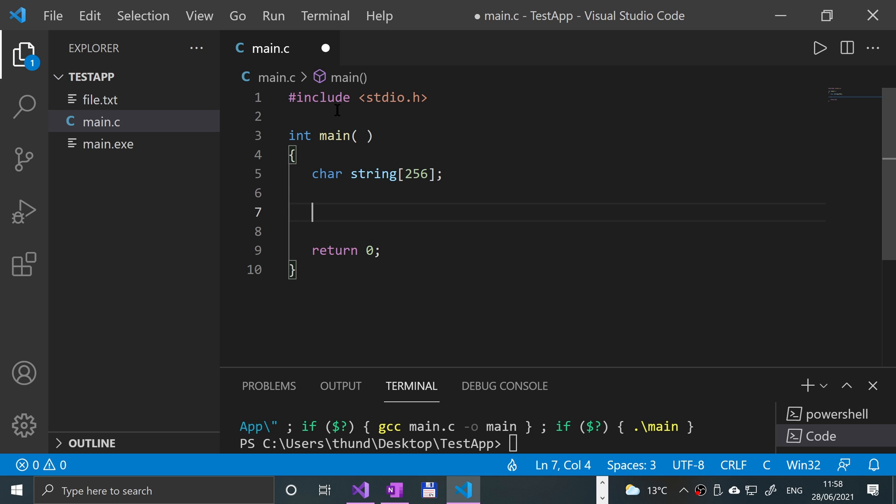
- Add an fprintf prompt "Please enter a long stirng: " after the buffer declaration
type("fprintf( \"")
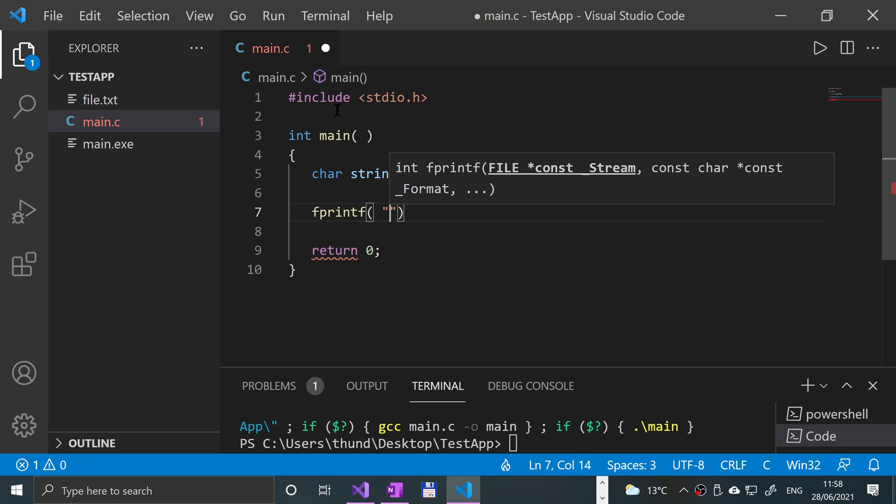
type("Please enter a log")
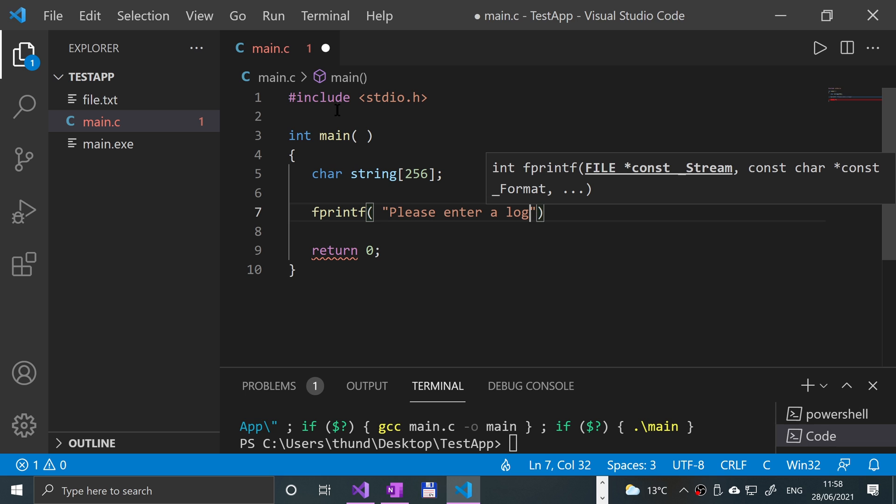
type("ng stirng:")
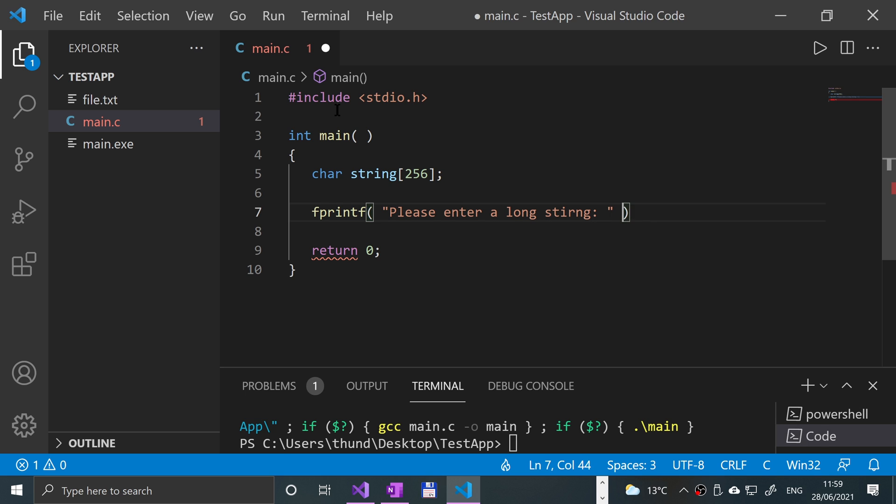
type(";")
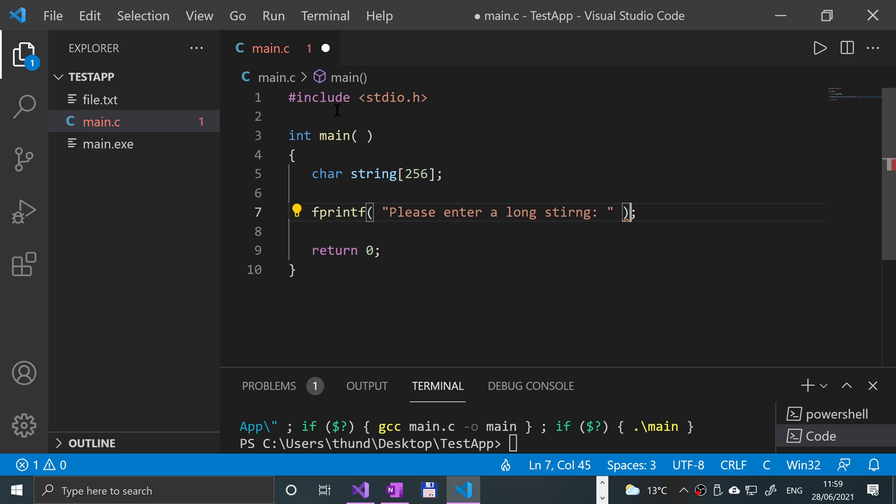
- Add fgets( string, 256, stdin ); below the prompt and leave a blank line after it
type("fgets")
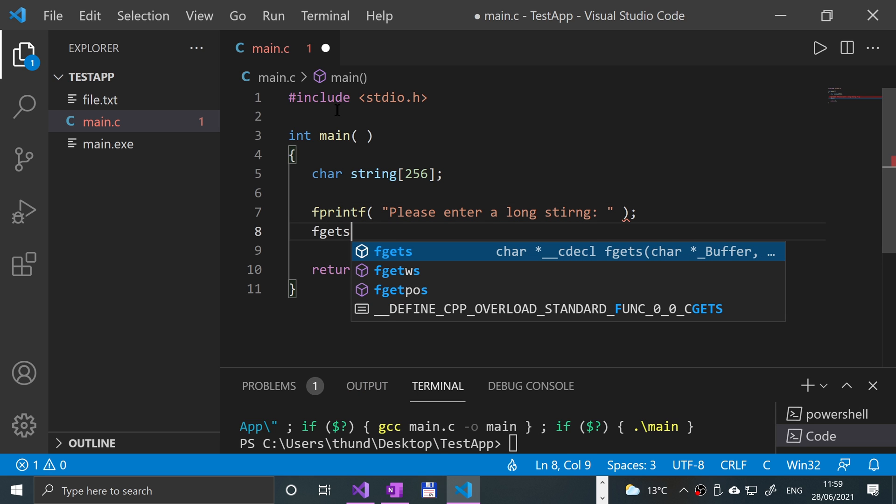
type("( string)")
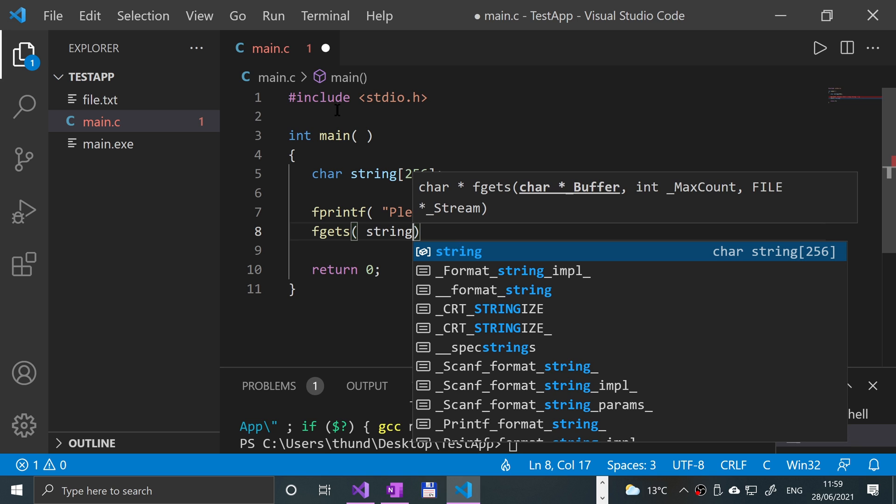
type(", 2")
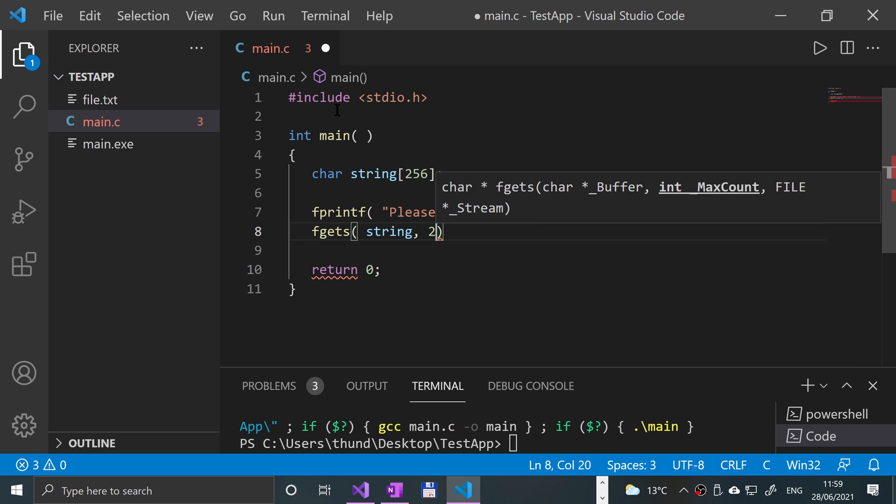
type("56")
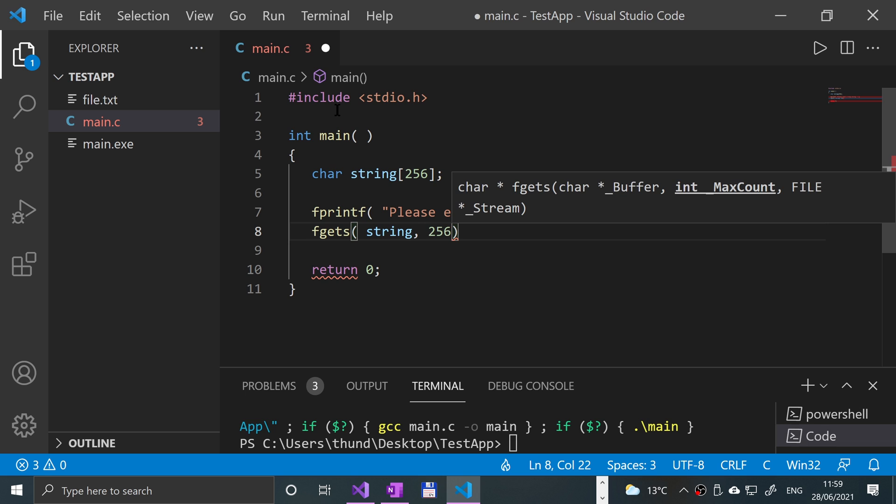
type(", stdin")
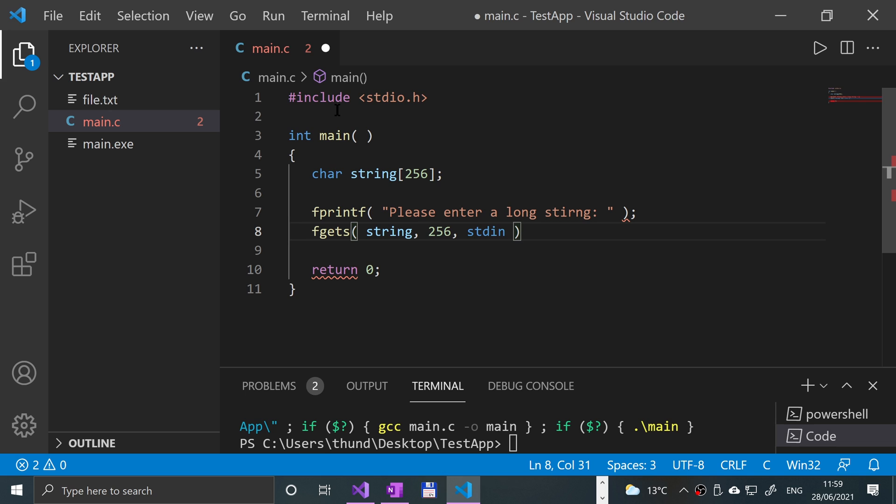
type(";")
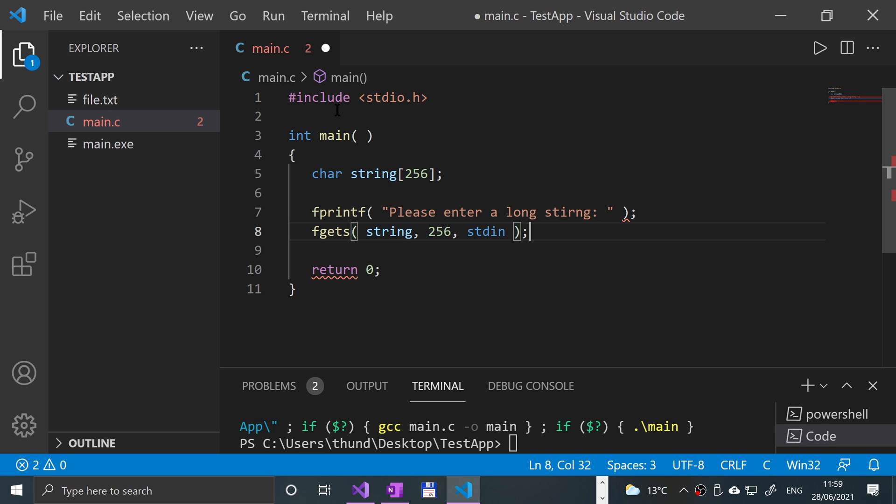
key("Enter")
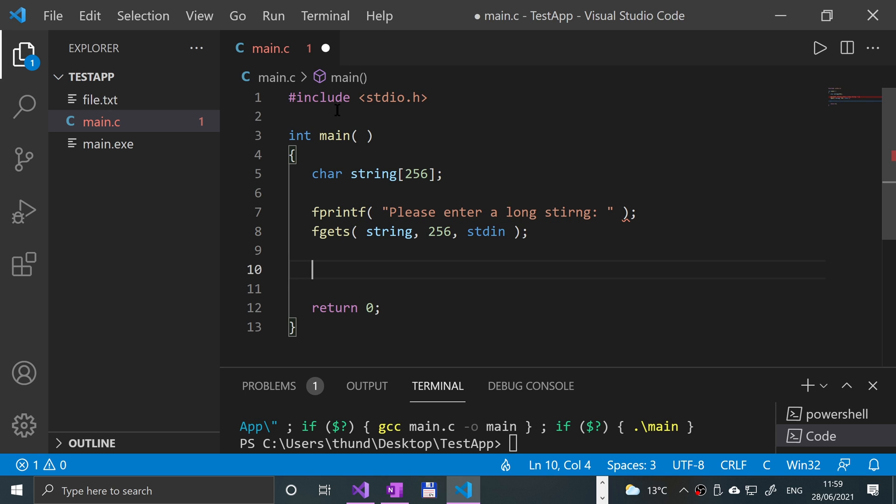
- Add printf( "%s", string ); after fgets, then save and run main.c
type("printf()")
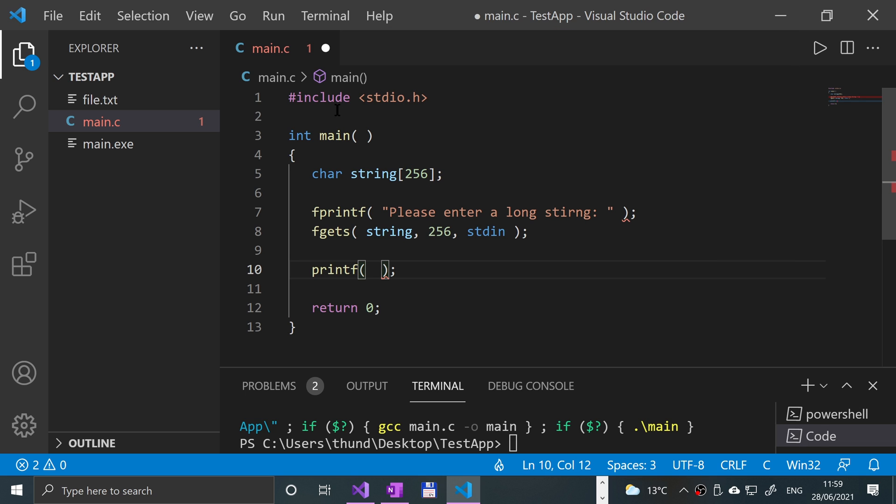
type("\"")
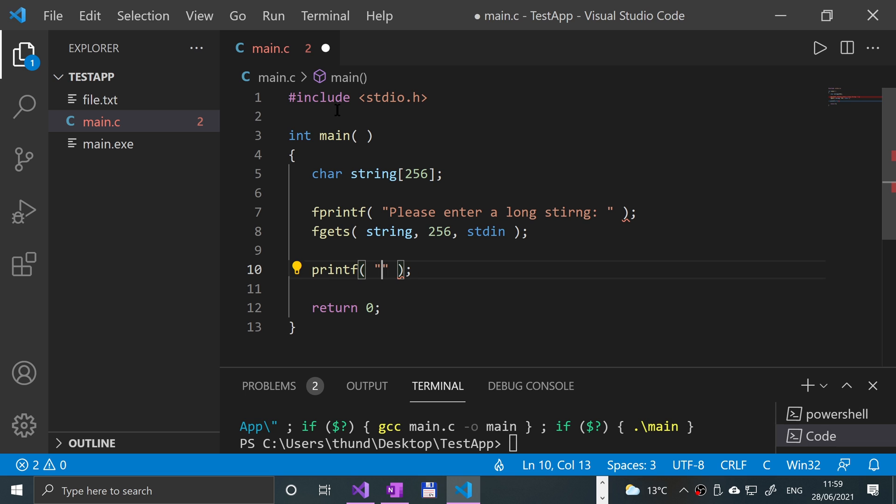
type("%s\", string")
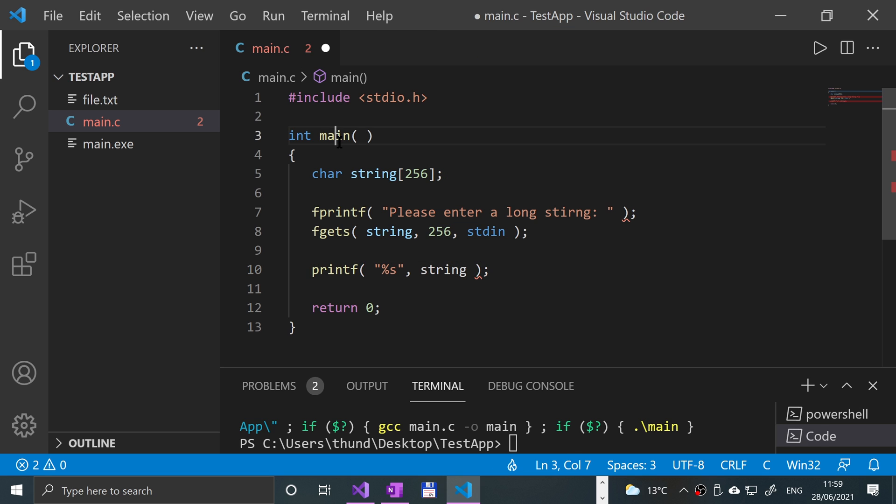
key("ctrl+s")
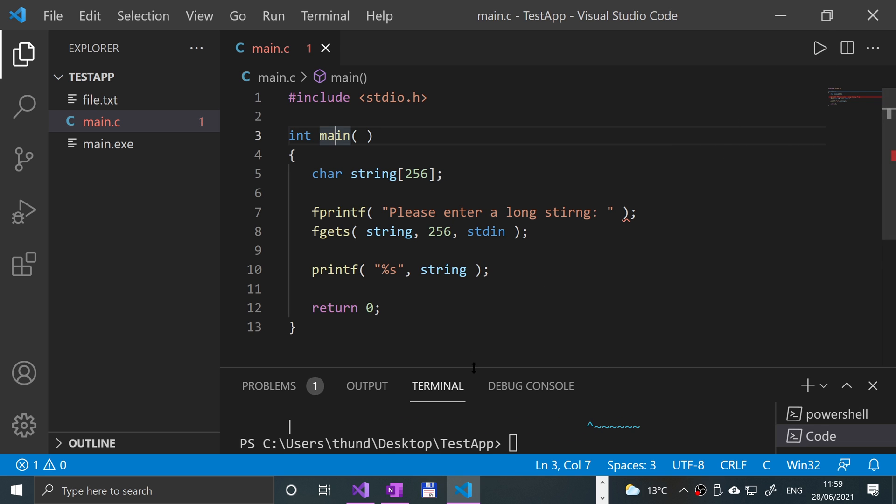
- Read the gcc 'too few arguments to fprintf' error and switch the prompt call to printf
left_click(817, 48)
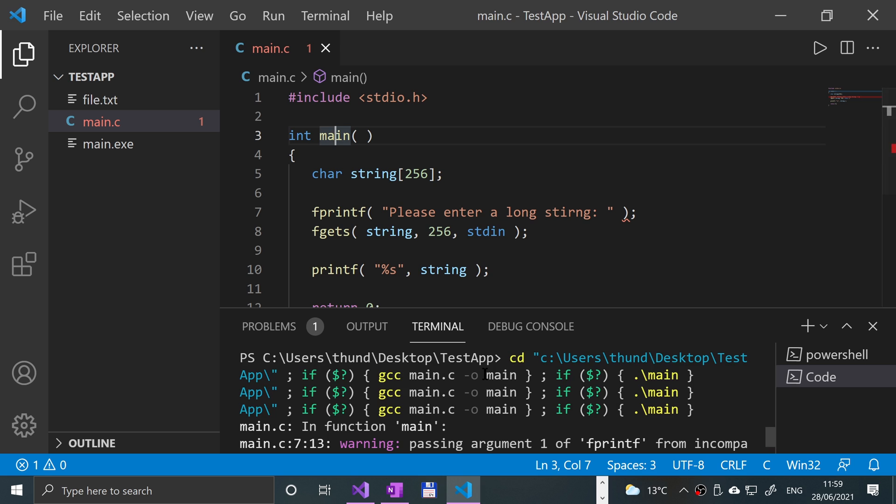
scroll("down", 3)
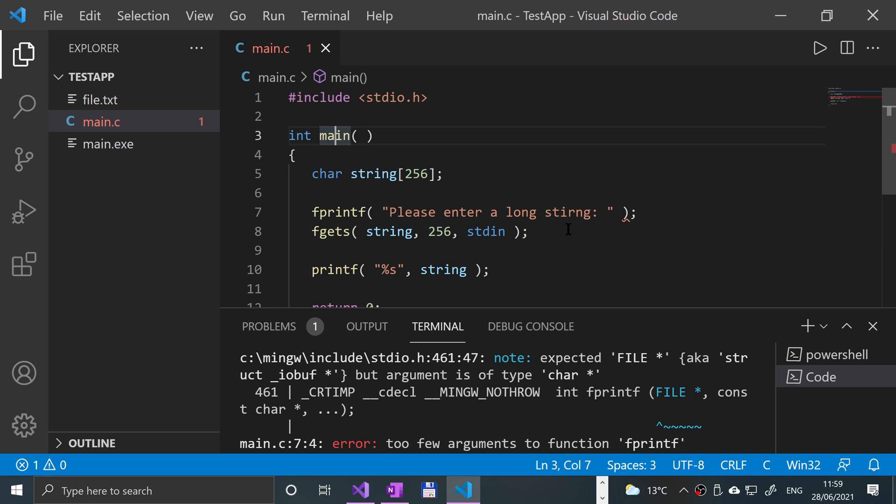
left_click(528, 231)
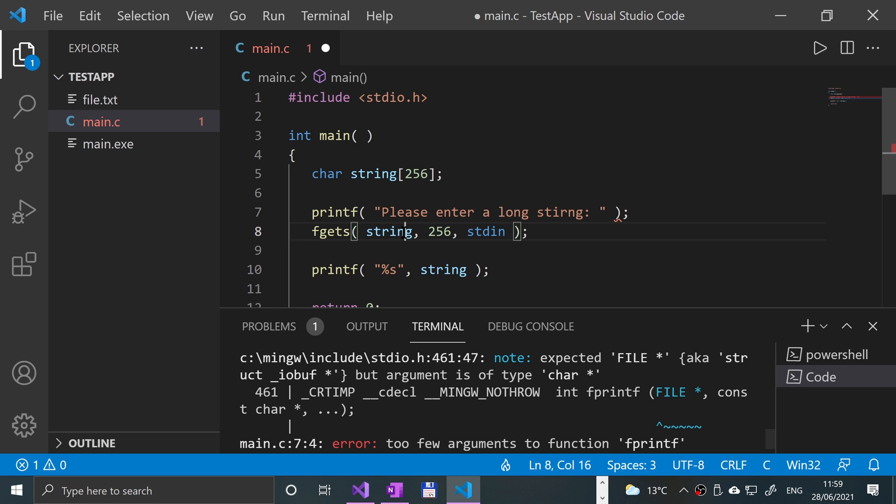
- Save the corrected prompt and rerun so the program waits for a long string
key("ctrl+s")
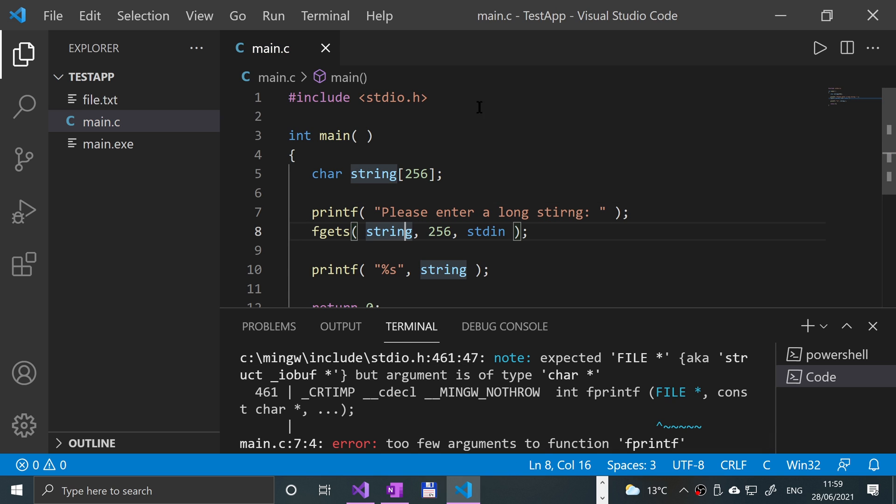
mouse_move(603, 337)
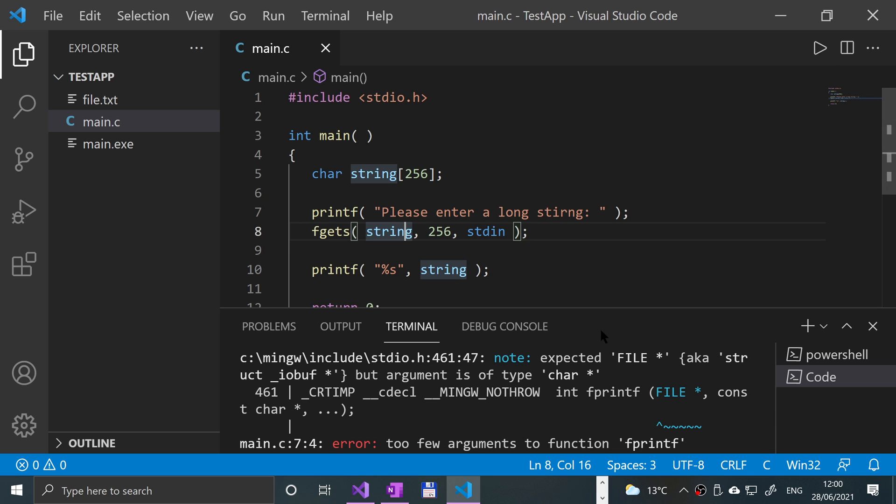
left_click(819, 47)
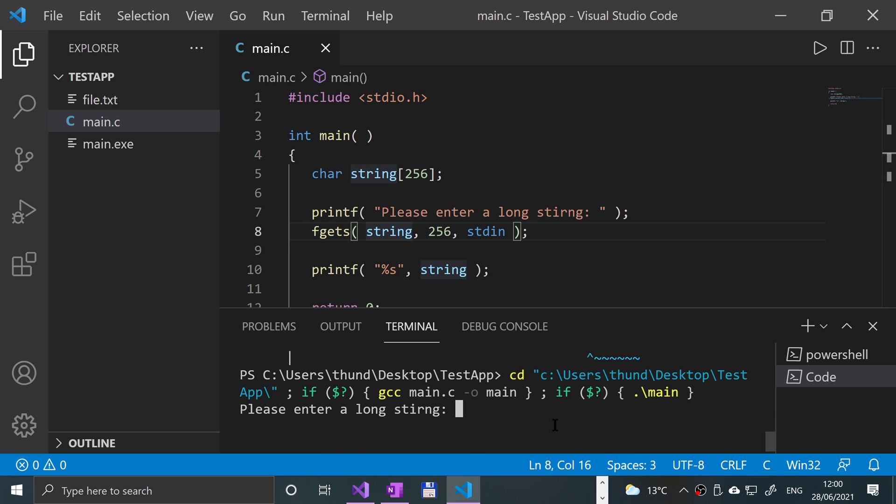
mouse_move(471, 246)
type("r")
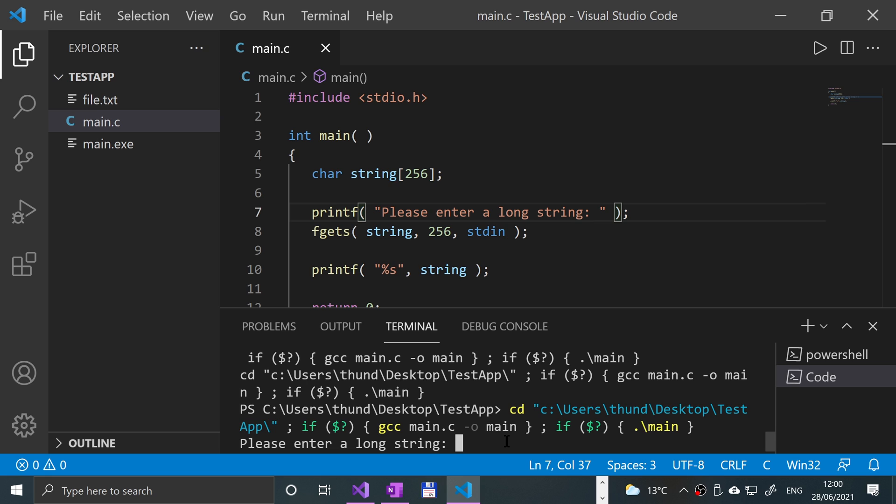
- Answer the prompt with "Hello my name is Frahaan H..." and see it echoed back
type("Hello")
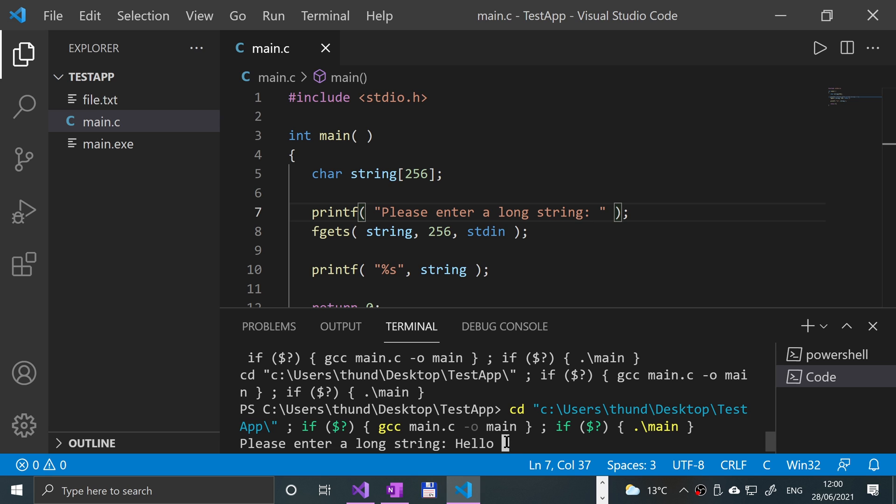
type("my name")
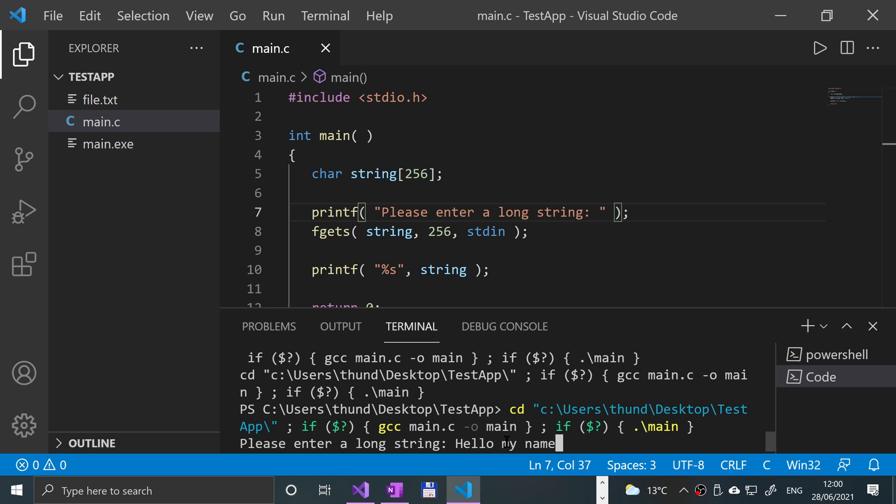
type("is Frahaan Hussain")
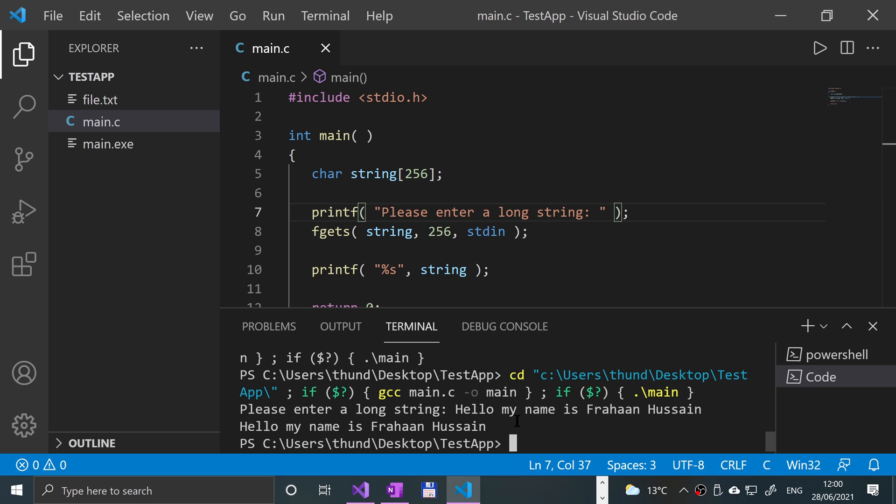
double_click(485, 231)
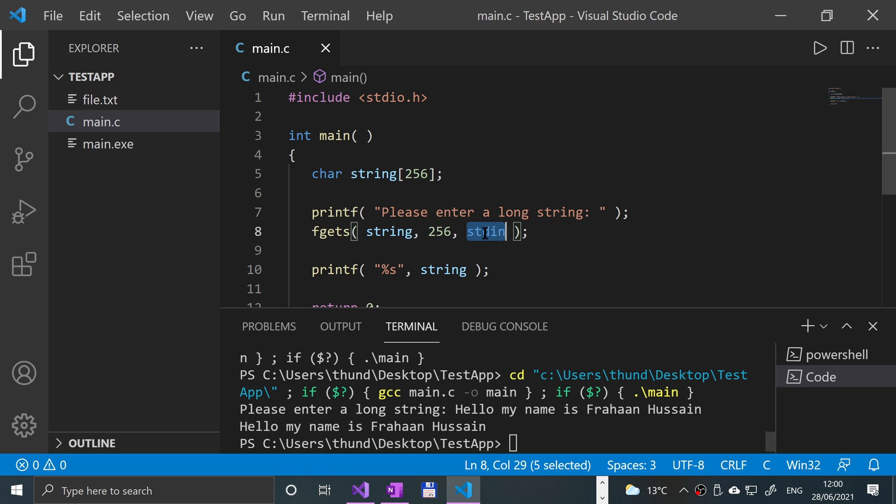
mouse_move(485, 232)
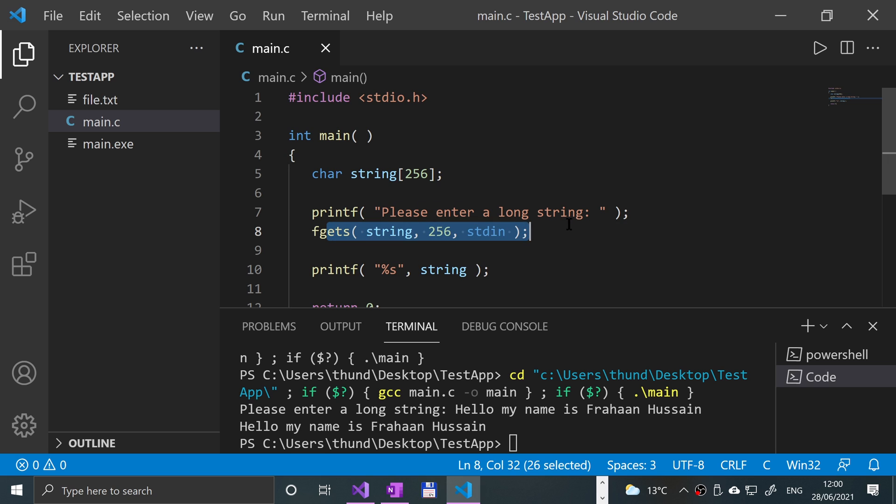
mouse_move(554, 212)
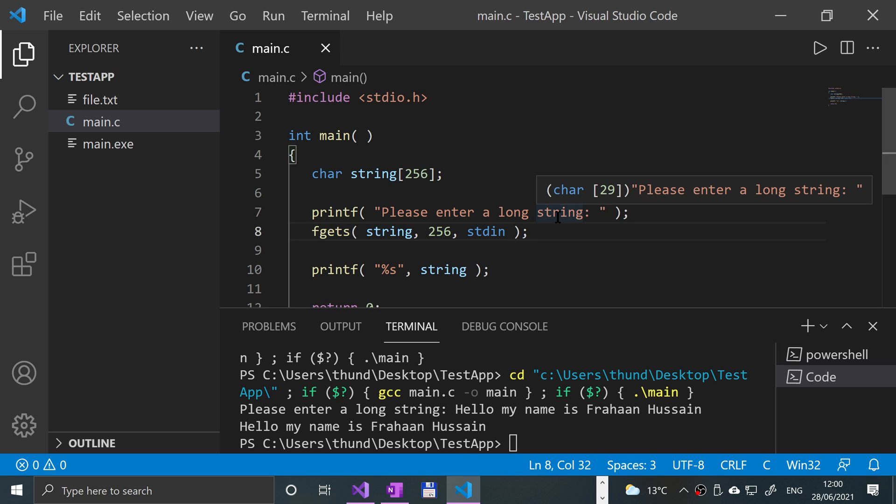